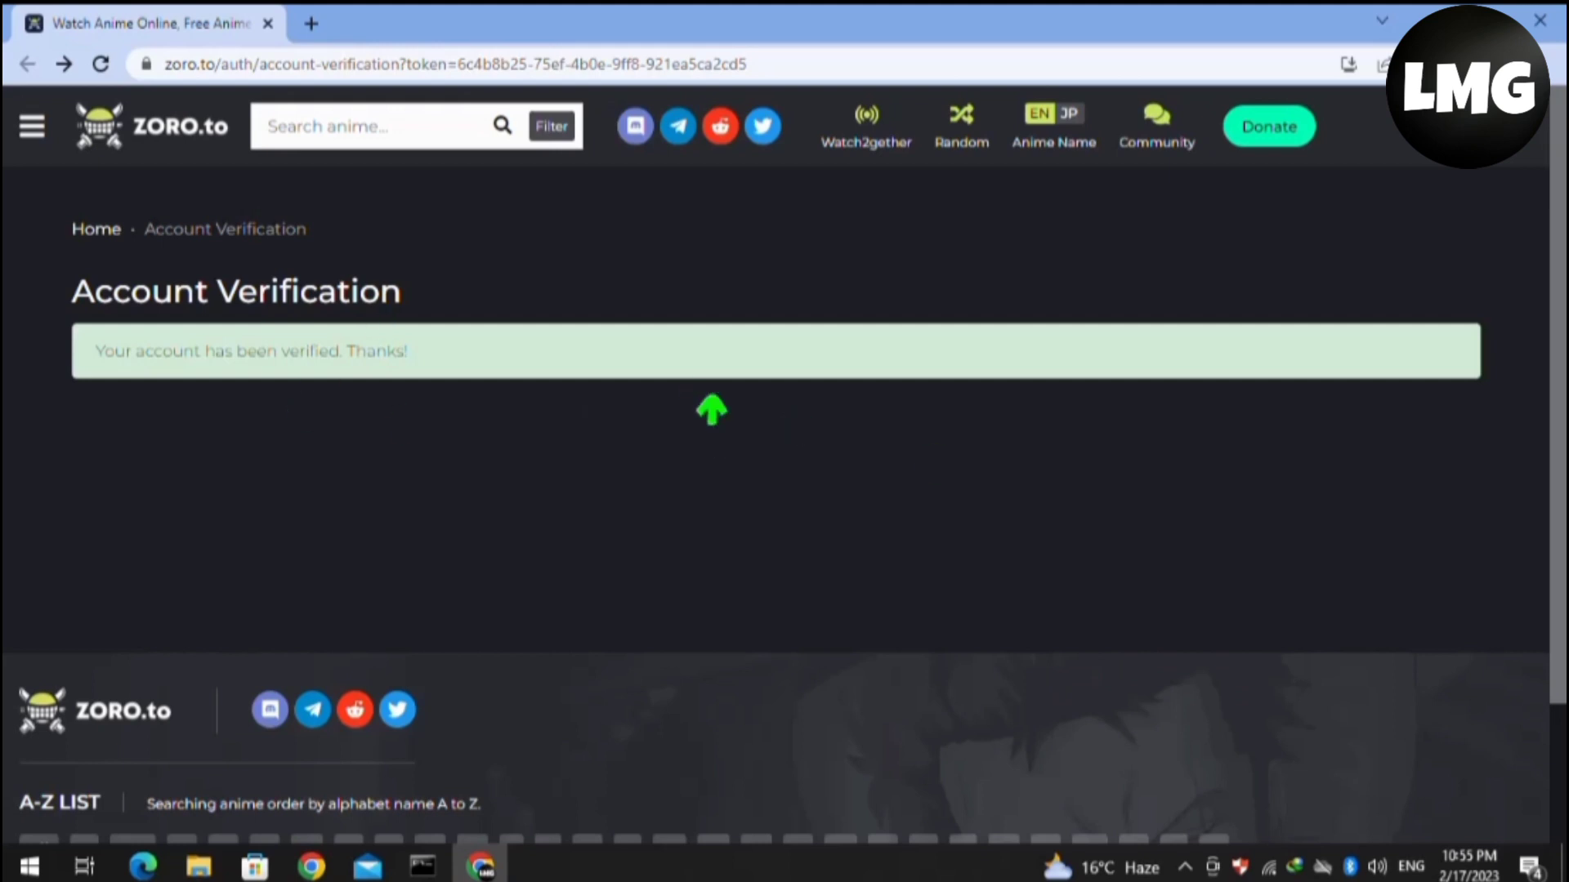
pyautogui.moveTo(1561, 357)
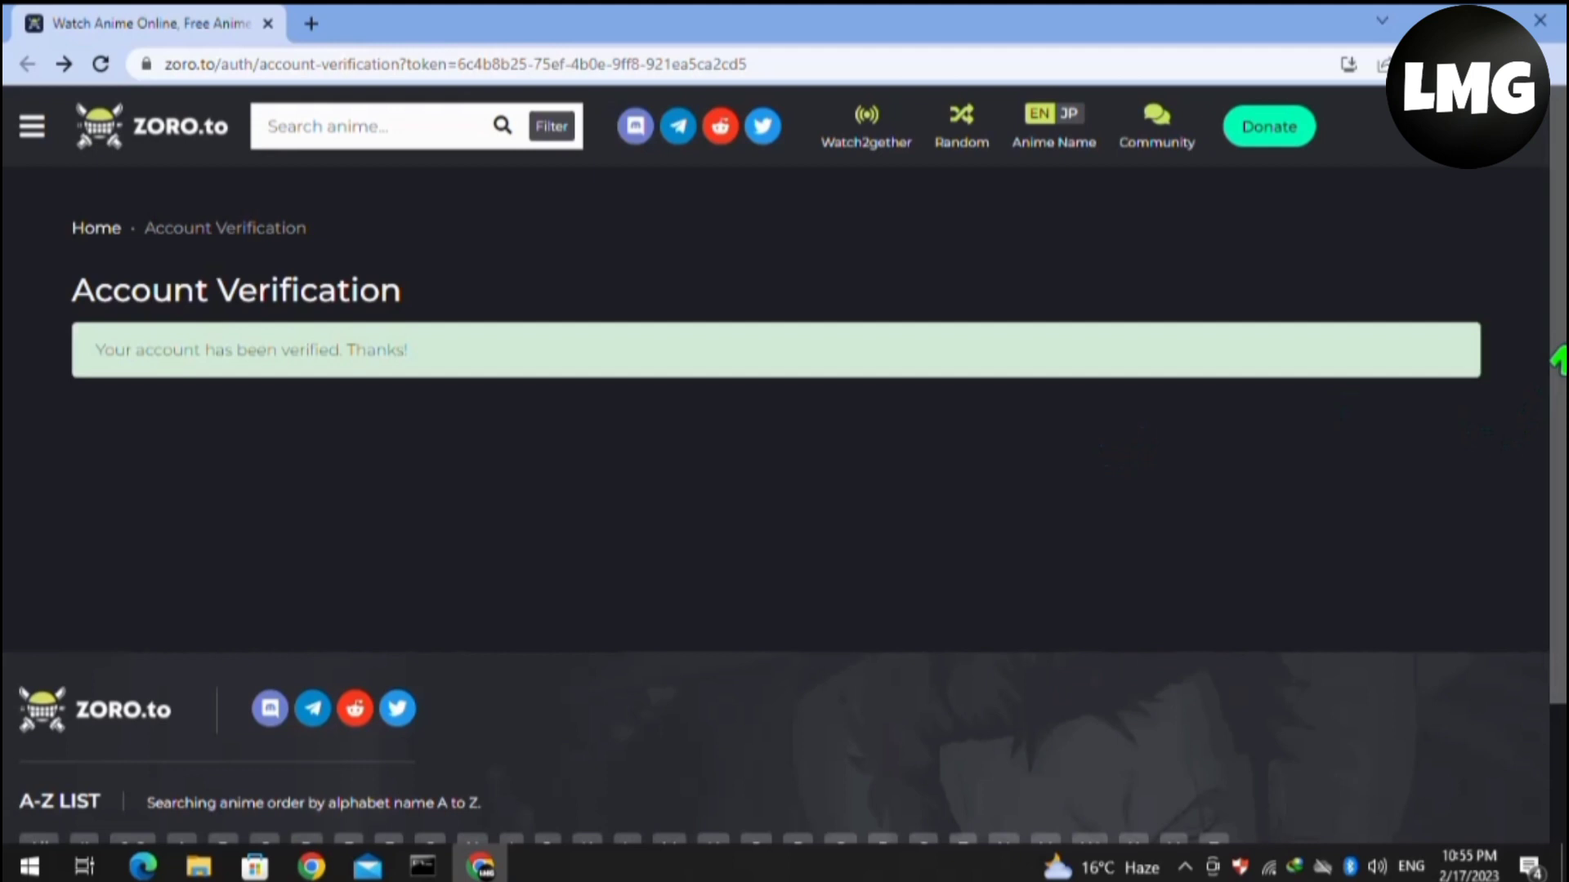
# Open the footer Contact form, enter the email, and type subject 'LOG OUT MY ACCOUNT'.
pyautogui.scroll(-3)
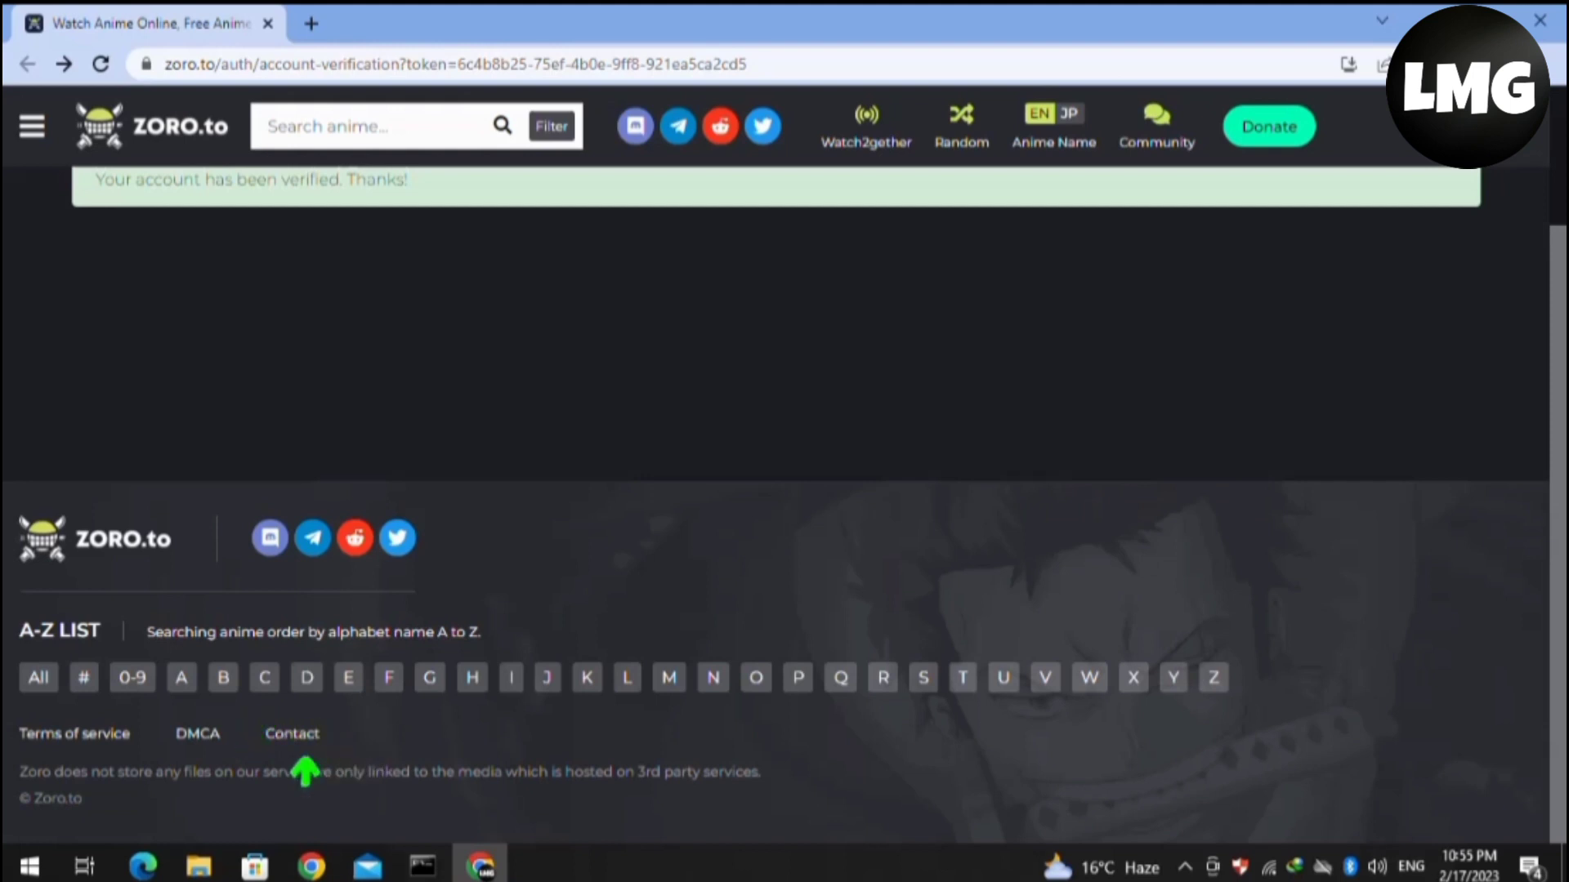
pyautogui.click(292, 733)
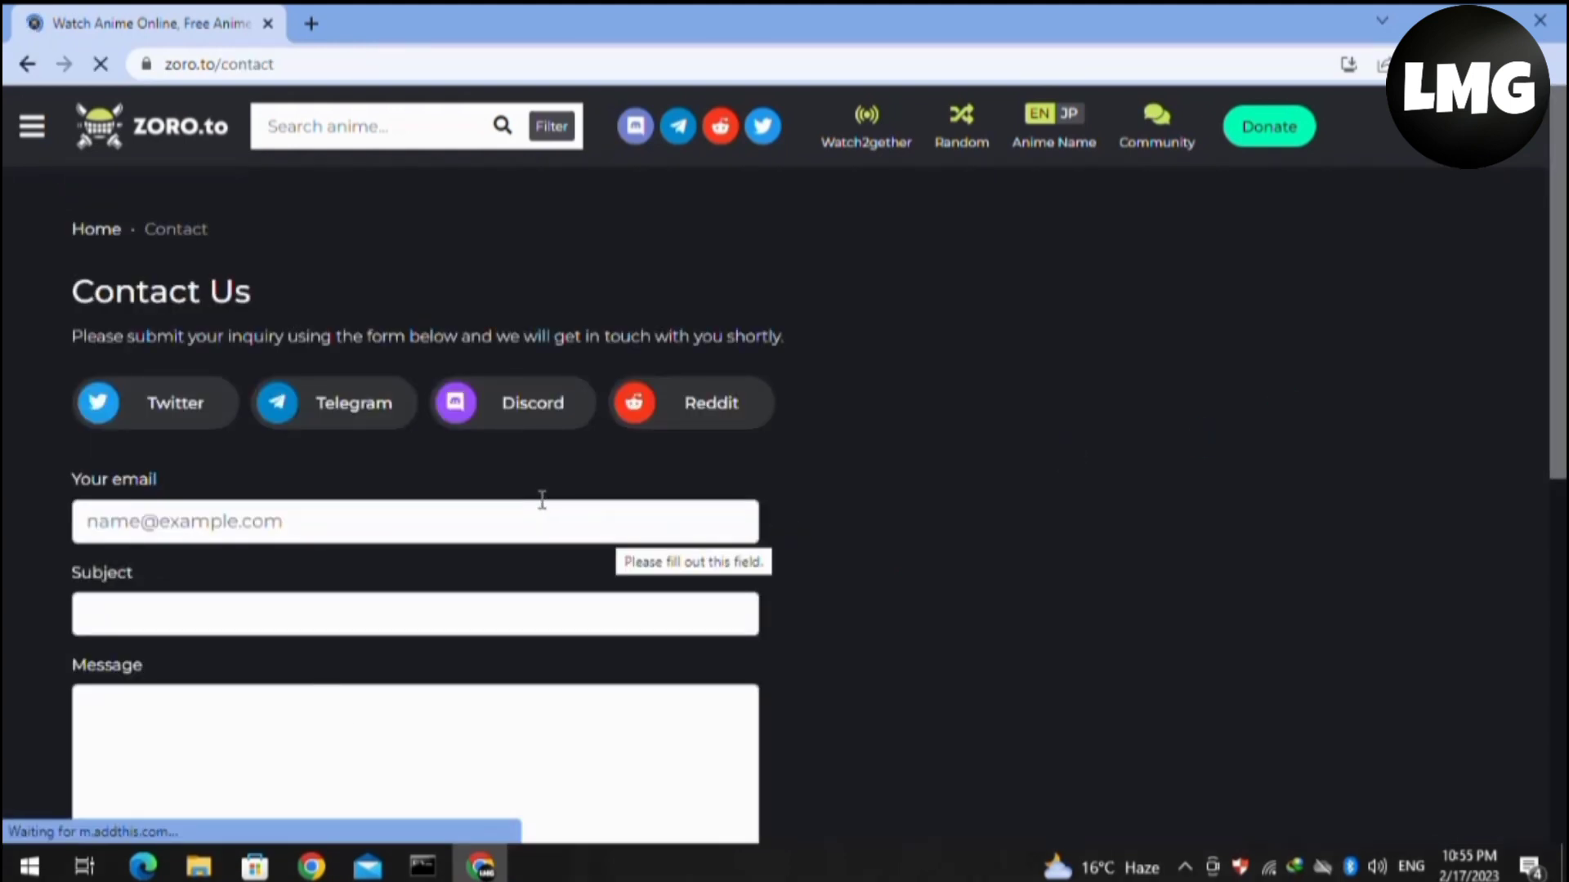
pyautogui.click(414, 521)
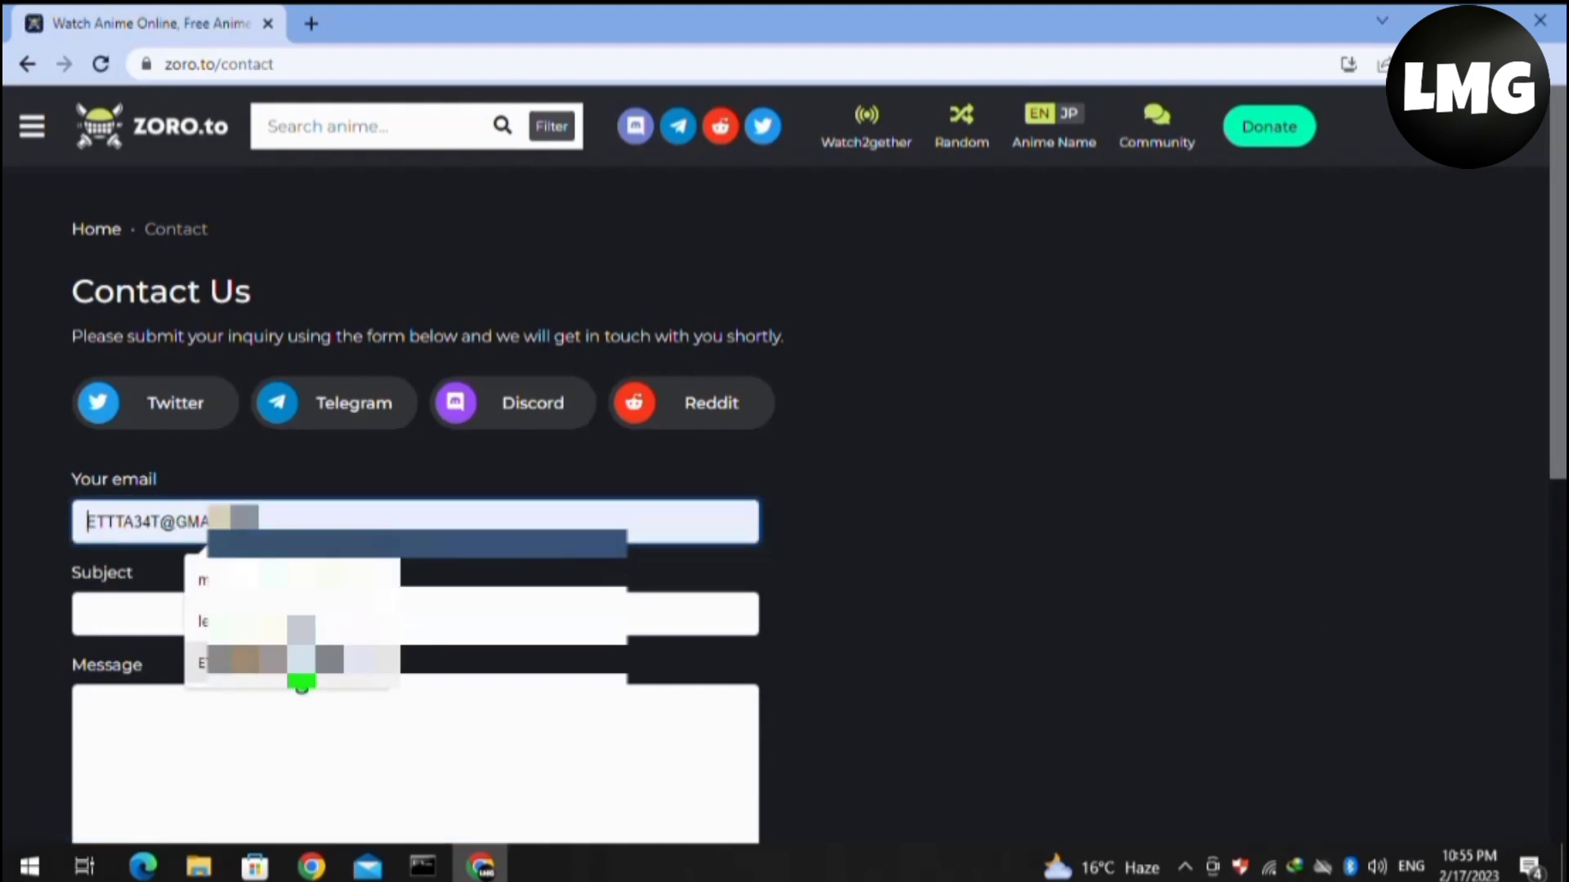
pyautogui.write('LOG')
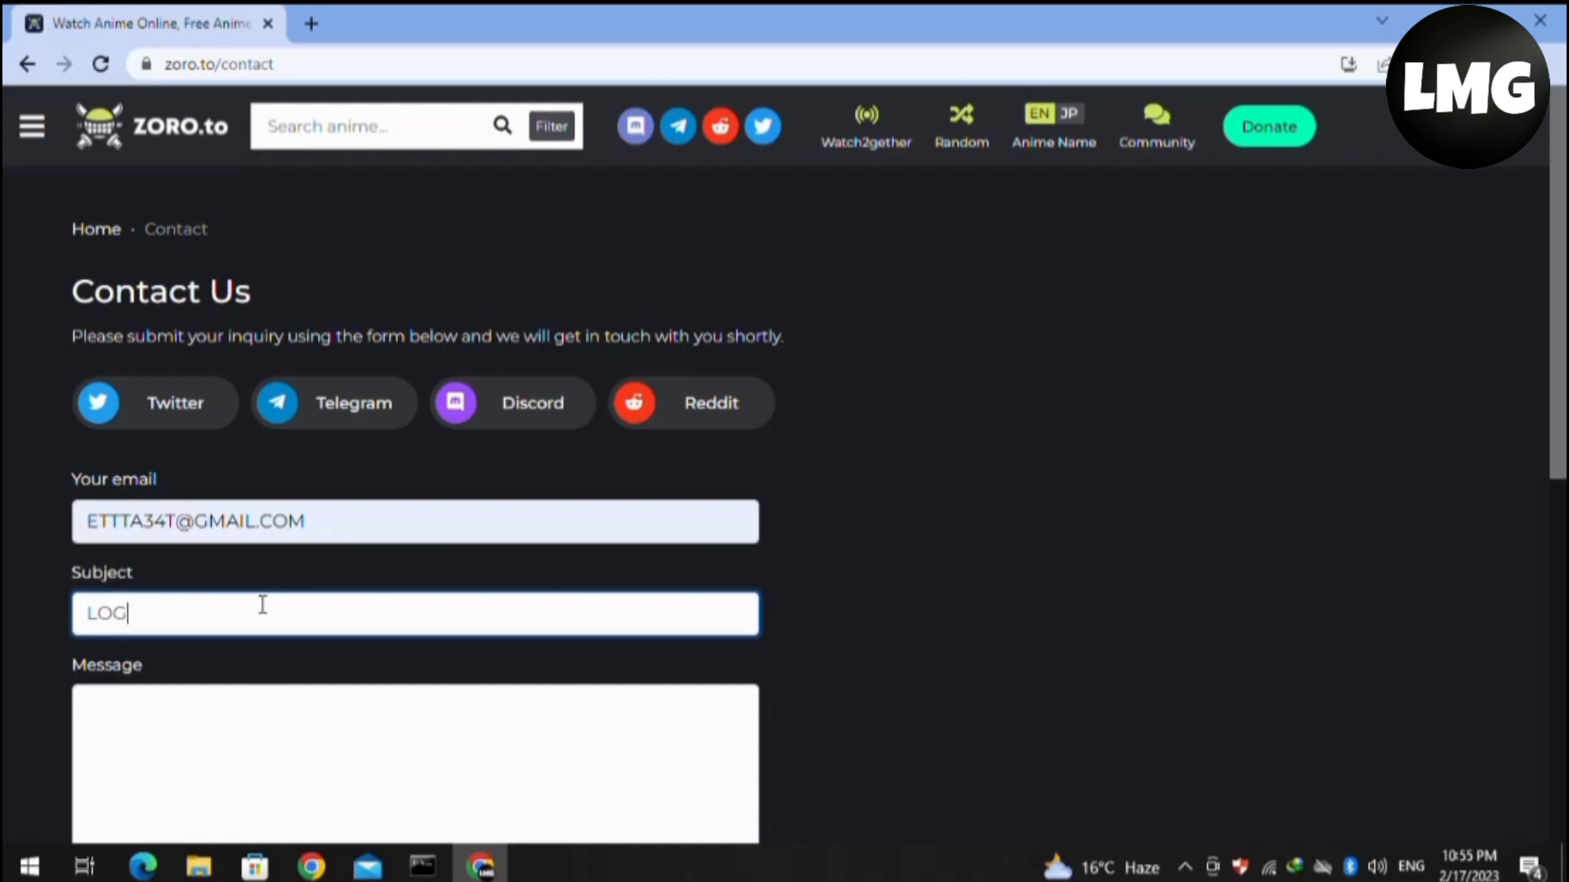
pyautogui.write('OUT MY AVV')
pyautogui.click(416, 765)
pyautogui.write('I WANT TO PERMANENTLY LOG OUT FROM MY ACCOUNT. SO')
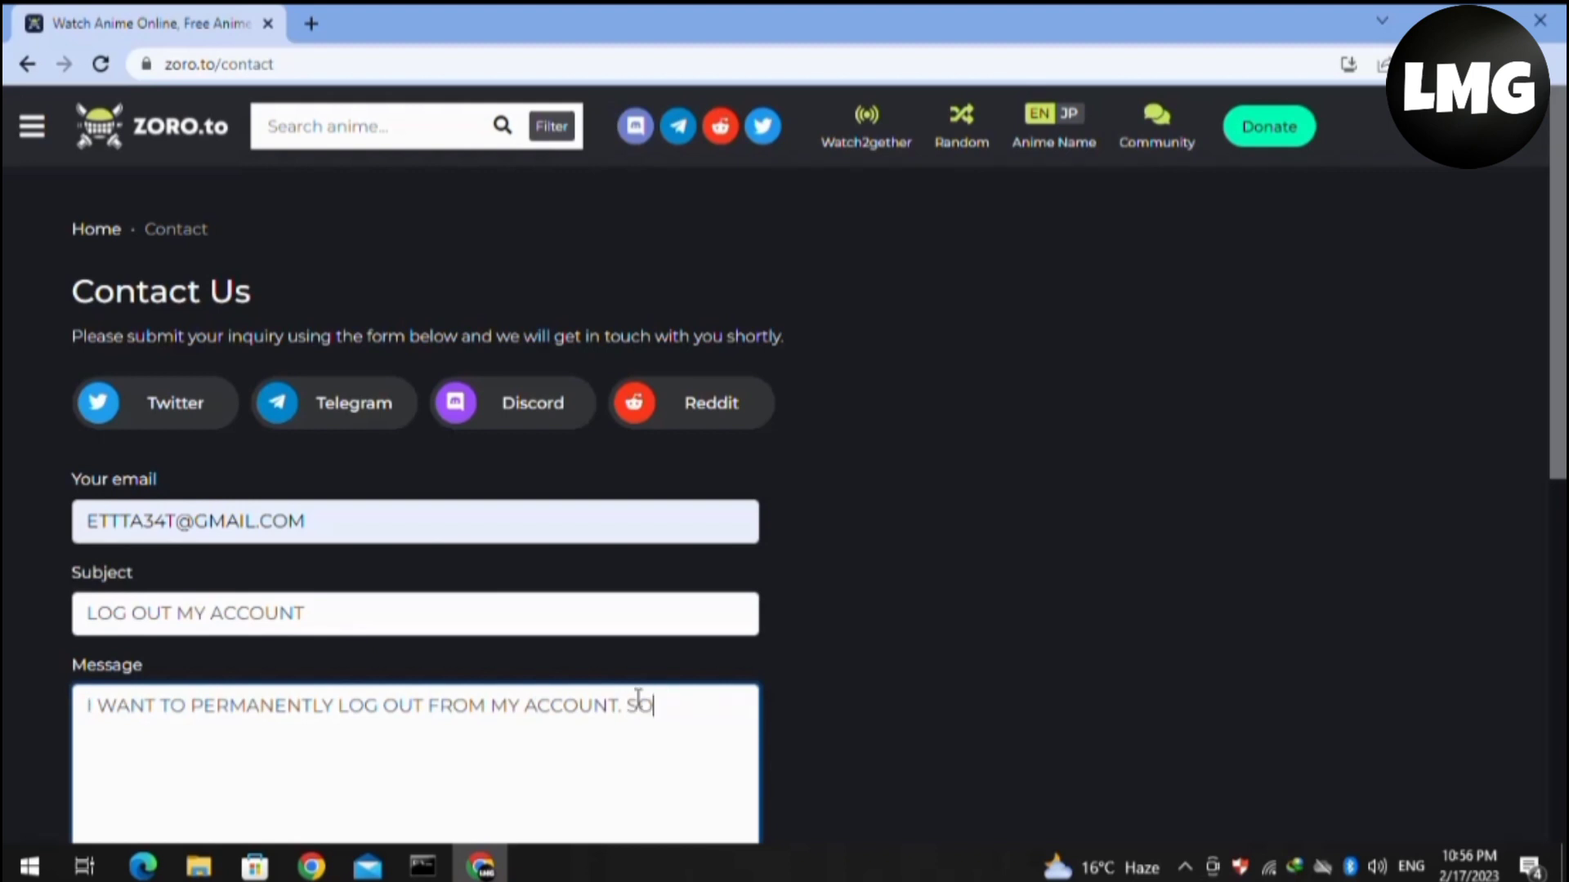
# Type the request to remove the account, ending 'THANK YOU FOR THIS FAVOR. THANK YOU SO MUCH.'.
pyautogui.write('HELP ME TO DO THIS SUCCESSFUL AND PLEASE DEACTIVATE AND REMOVE MY ACCOUNT PERMANTLY.')
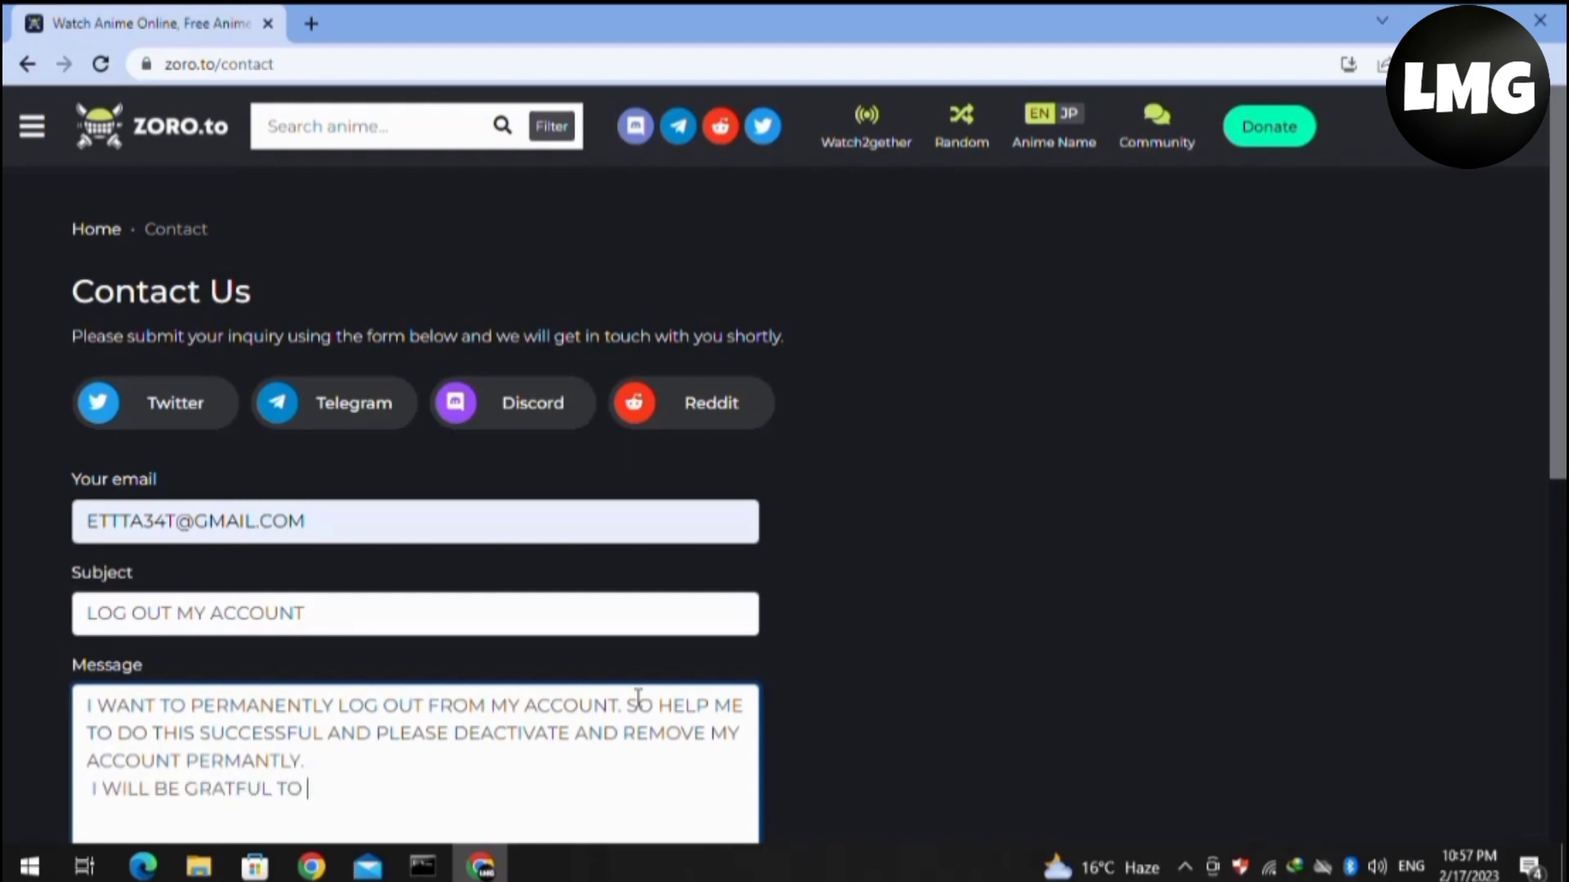
pyautogui.write('YOU FOR THIS FAVOR. THANK YOU SO MUCH.')
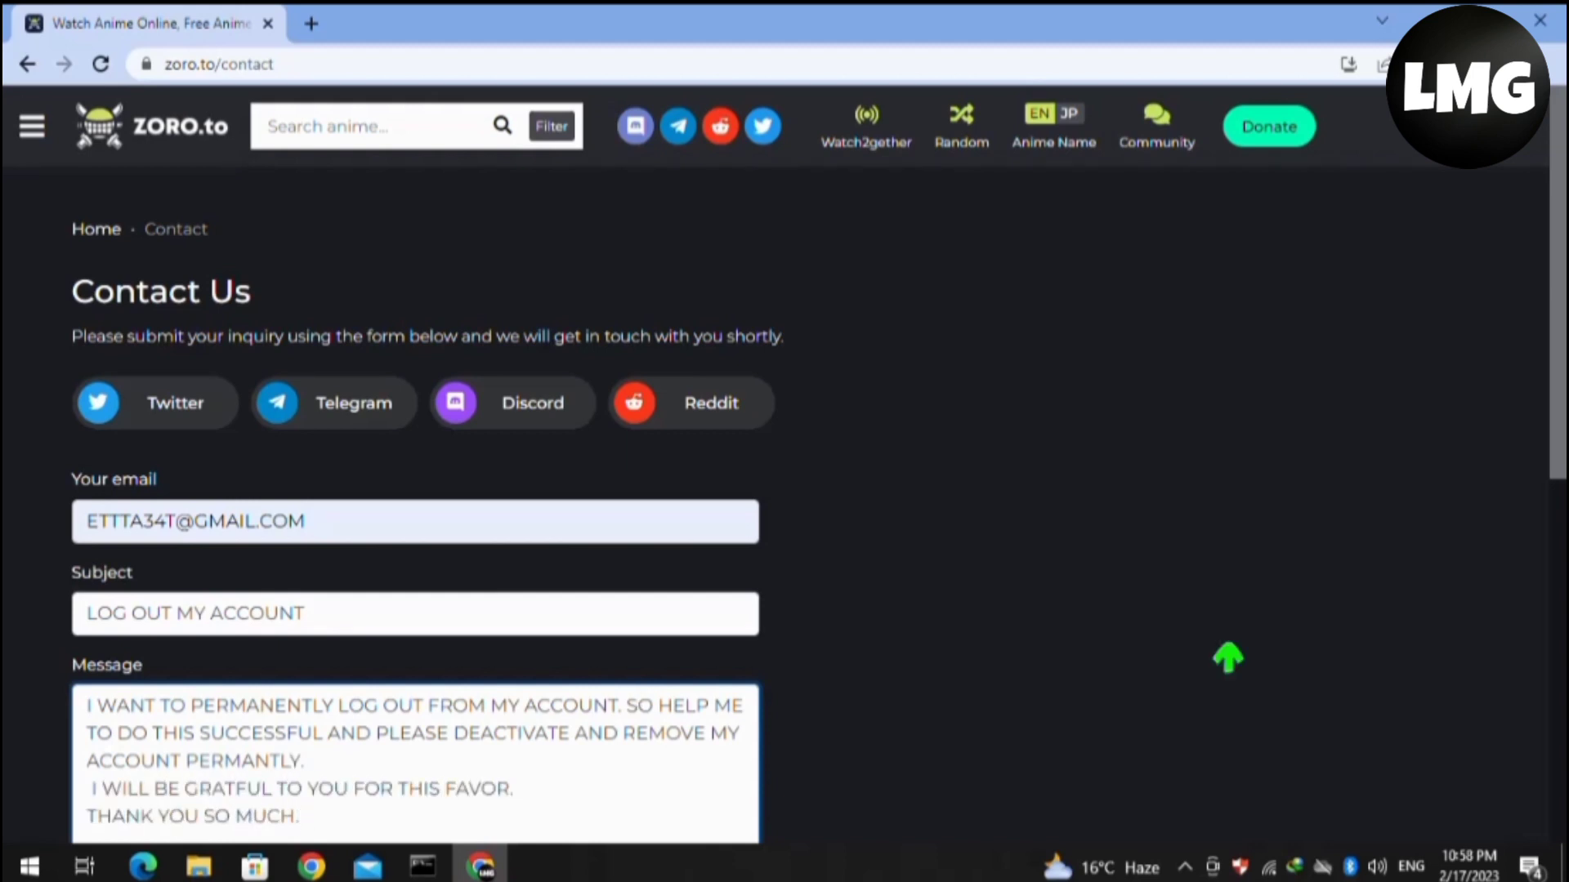
pyautogui.scroll(-3)
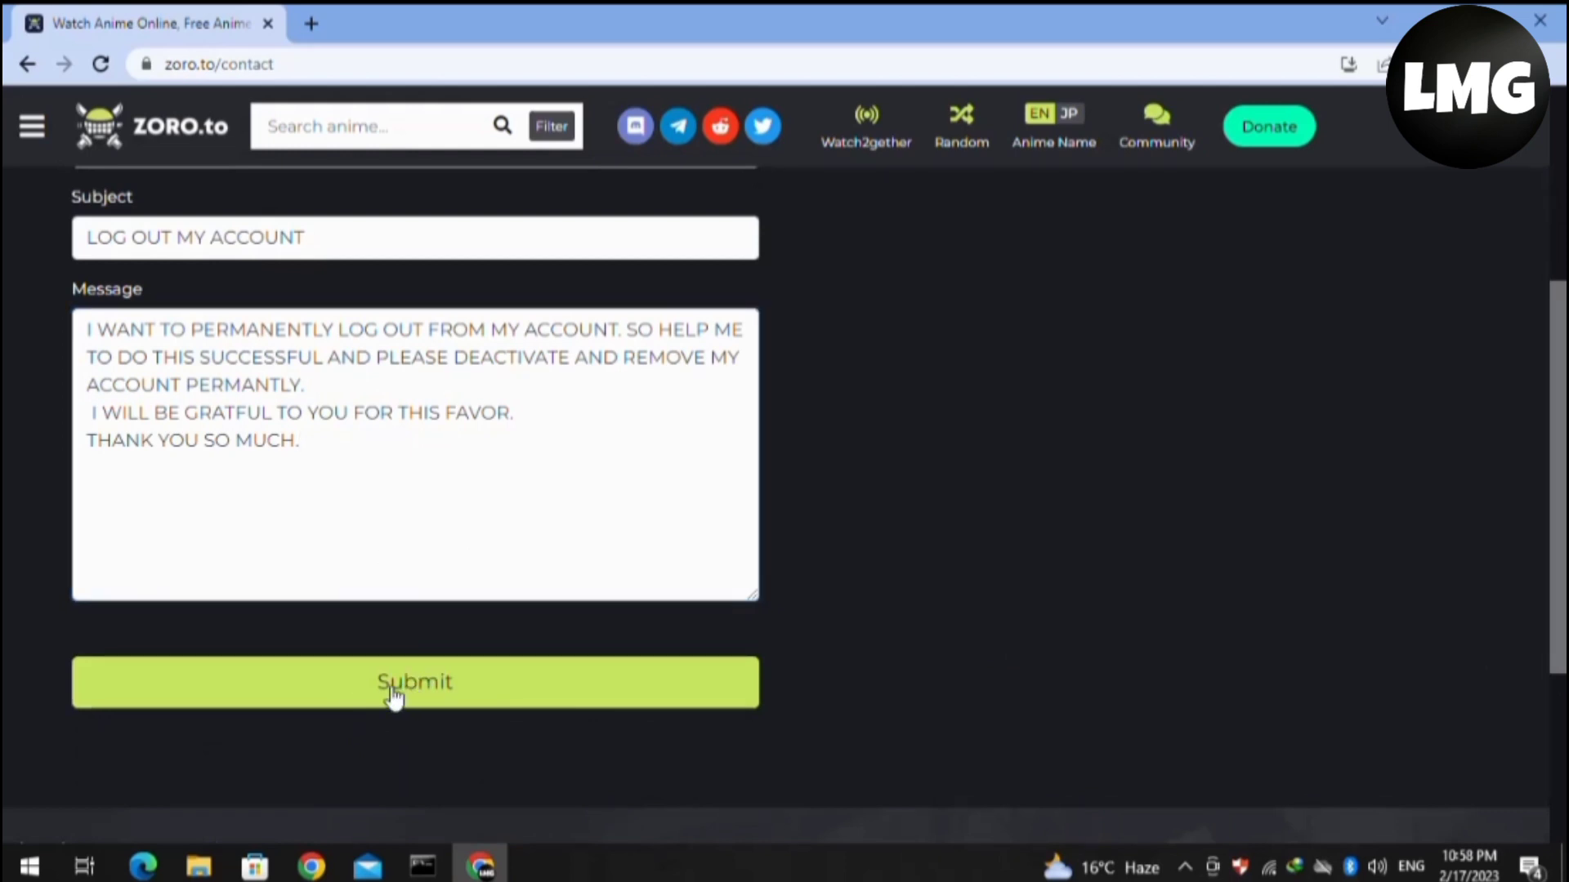
pyautogui.moveTo(527, 678)
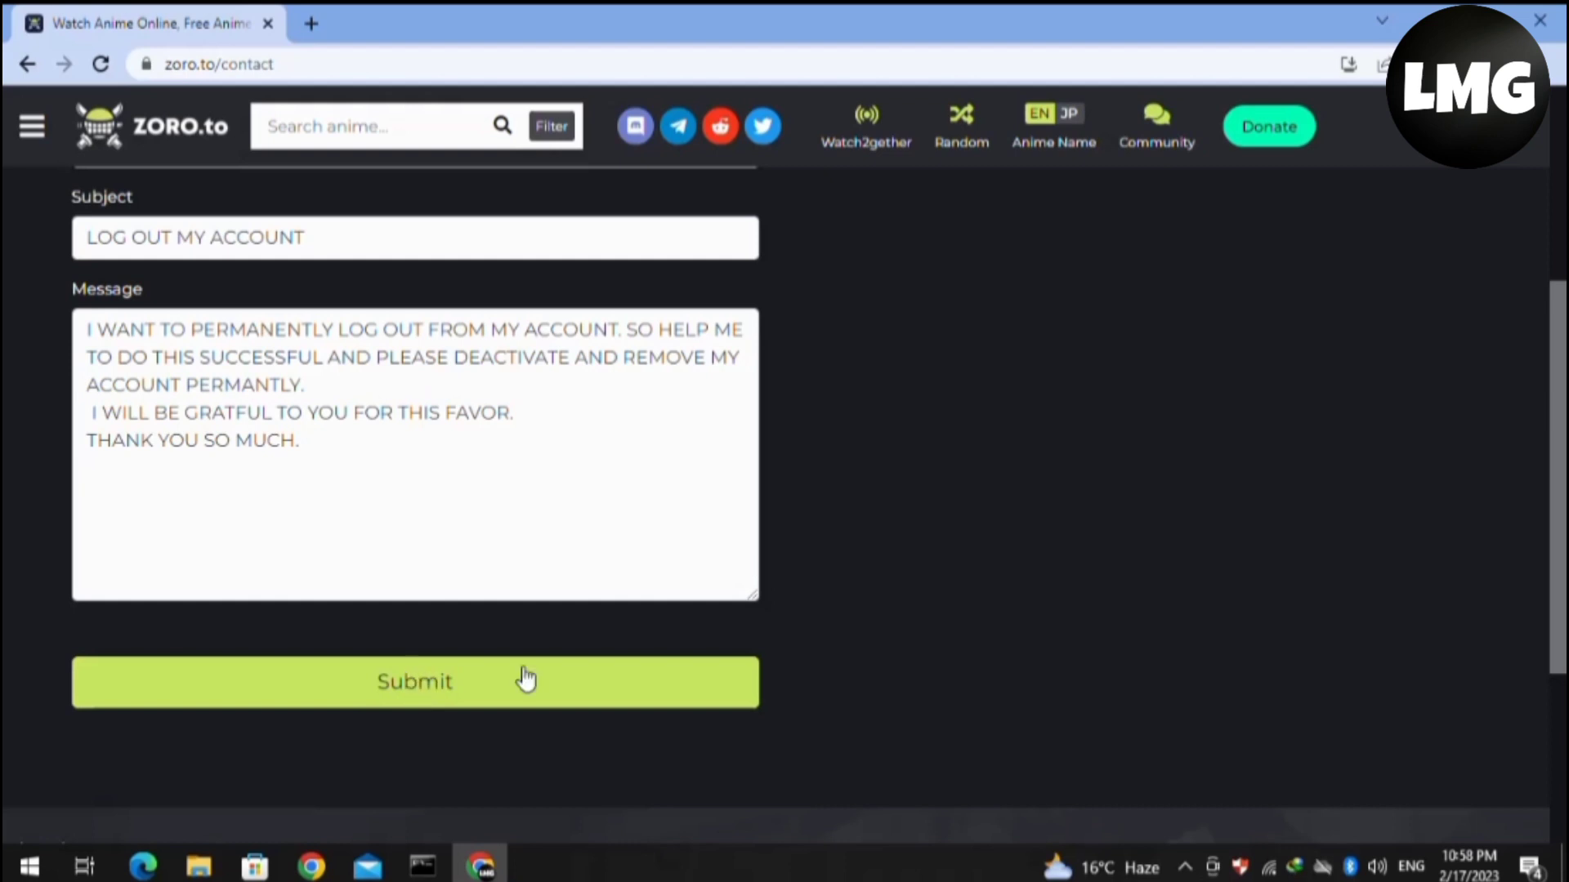